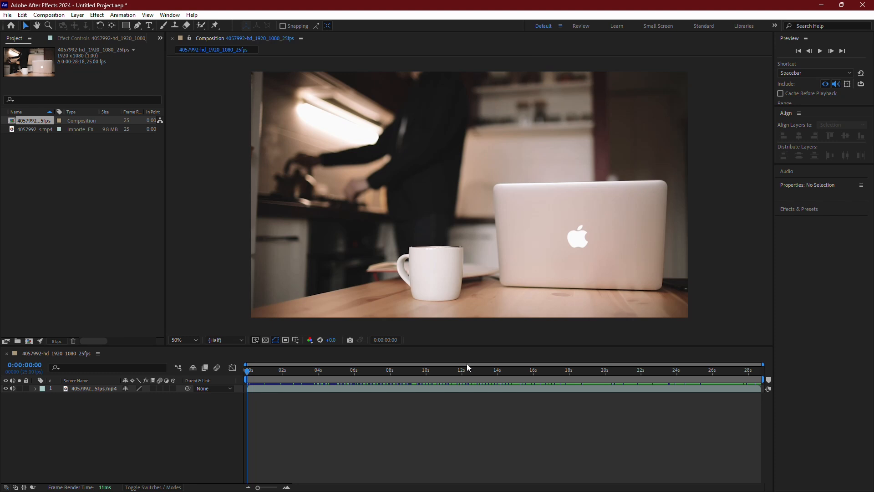
- Select the kitchen clip layer so it can be duplicated
left_click(92, 389)
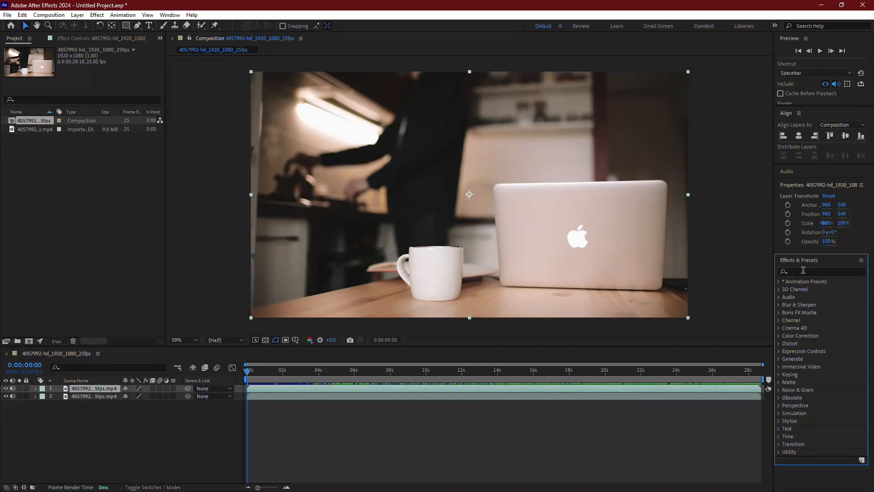
- Search the Effects & Presets panel for 'Lumetri' to apply Lumetri Color
type("Lumetri")
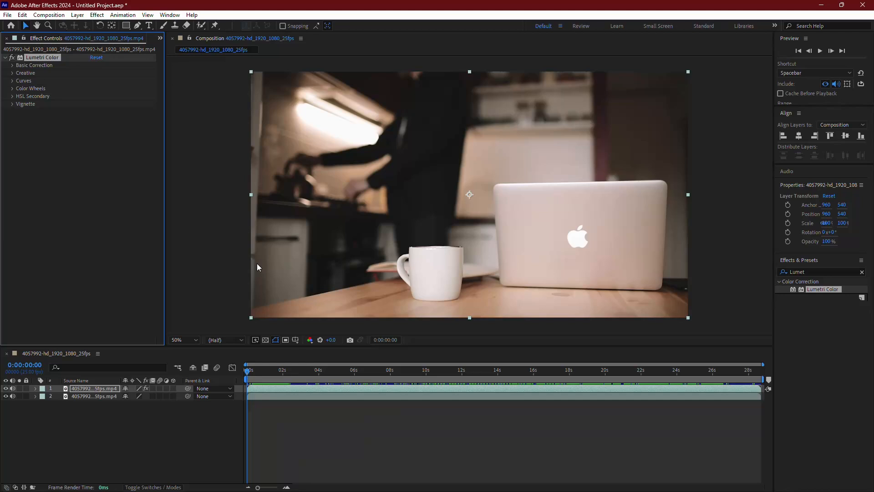
- Draw an ellipse mask around the Apple logo and expand Mask 1's properties
left_click(127, 26)
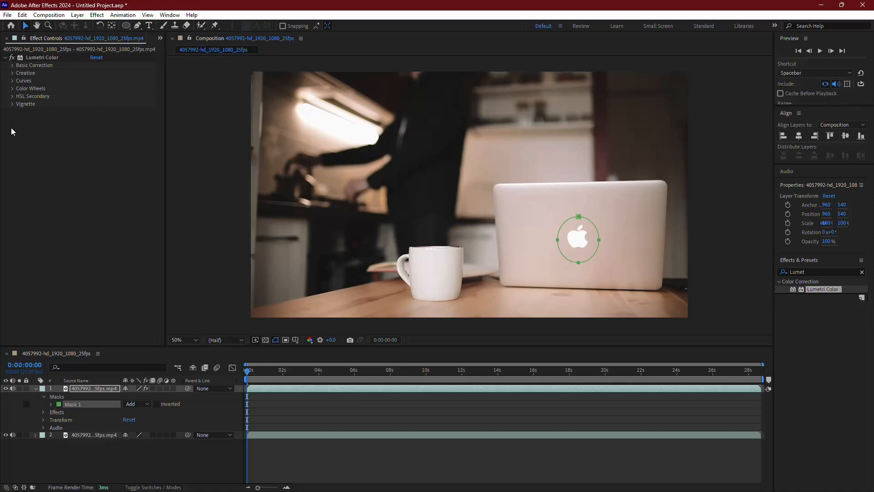
left_click(43, 404)
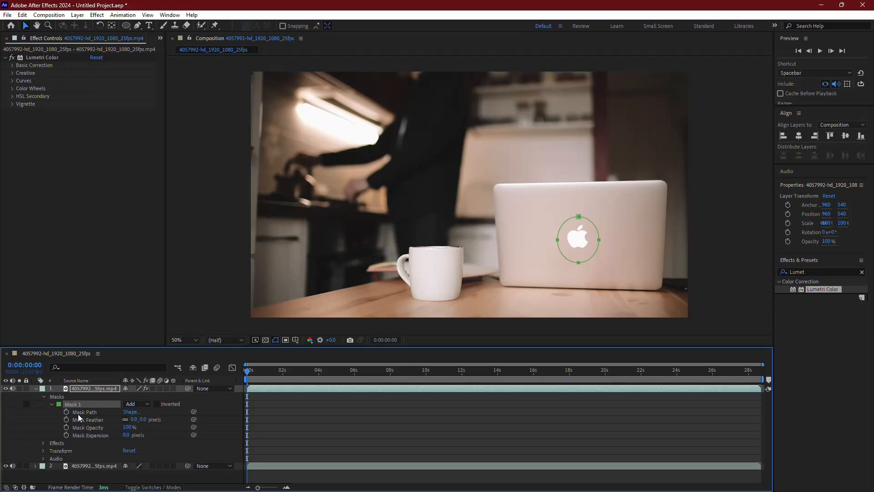
- Give Mask 1 a feather of 500 and tick Inverted
left_click(136, 420)
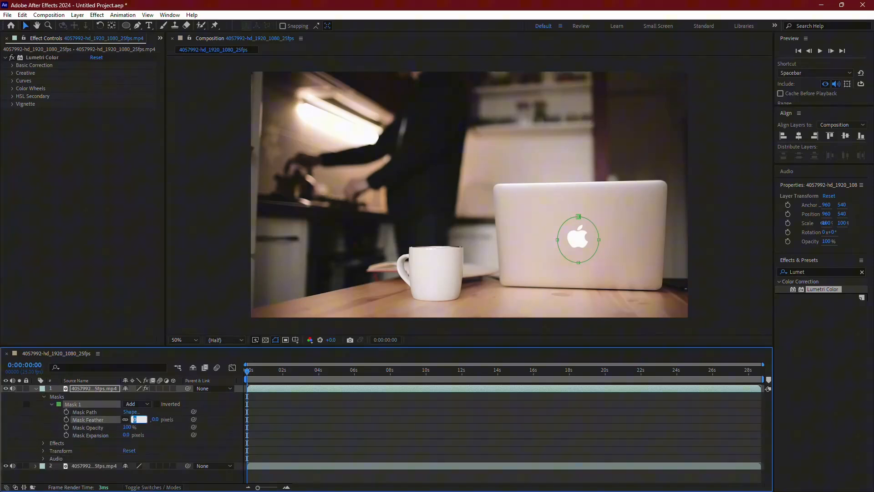
type("500")
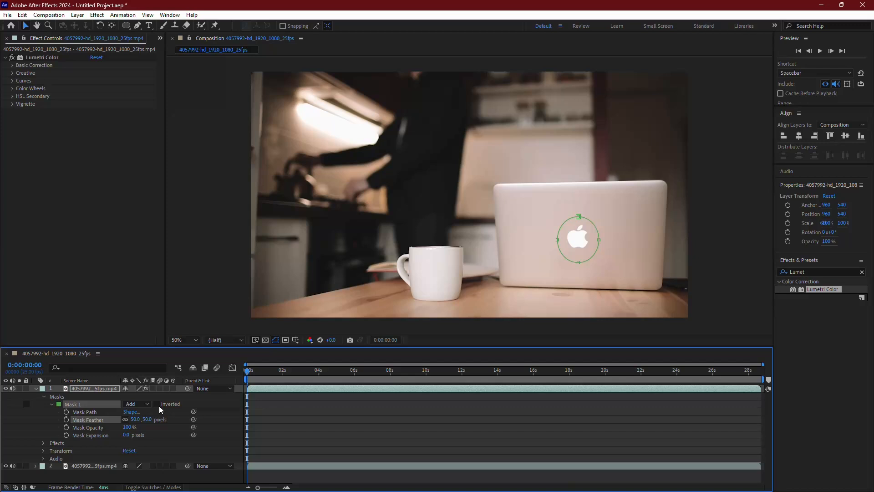
left_click(158, 404)
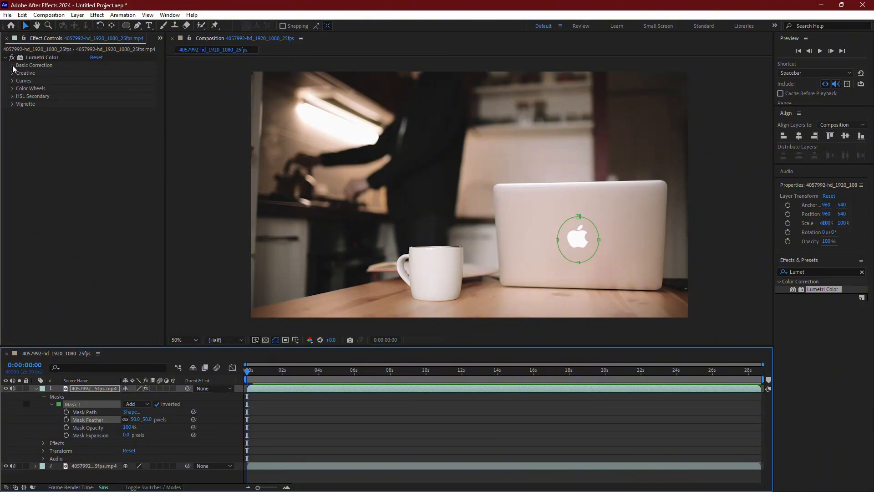
- Expand Lumetri Color's Basic Correction settings in Effect Controls
left_click(12, 64)
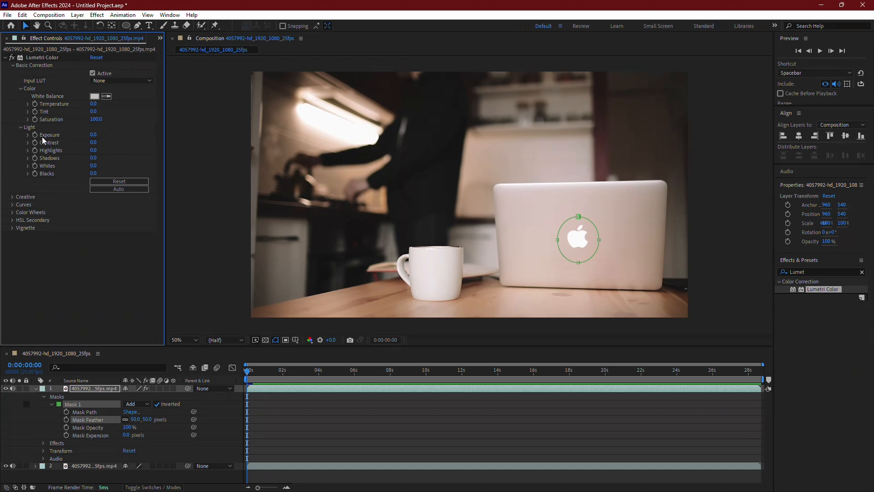
mouse_move(58, 145)
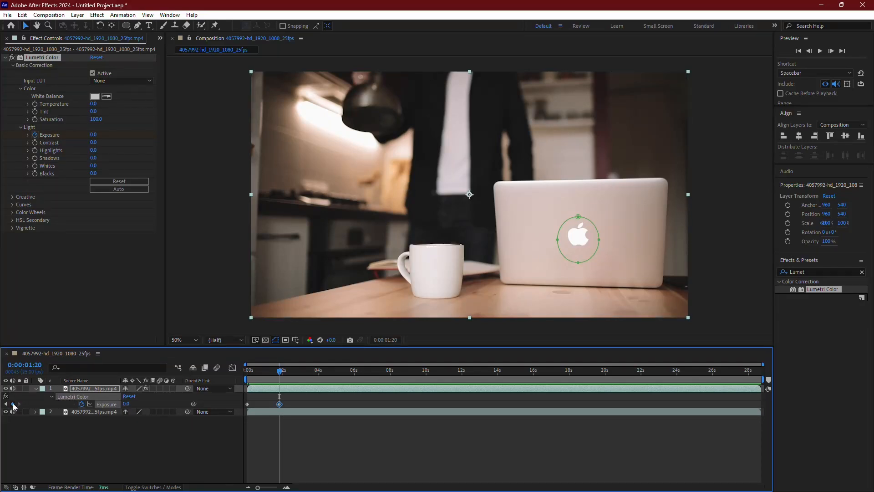
- Set the Exposure value to -4.0 at the later frame
left_click(283, 370)
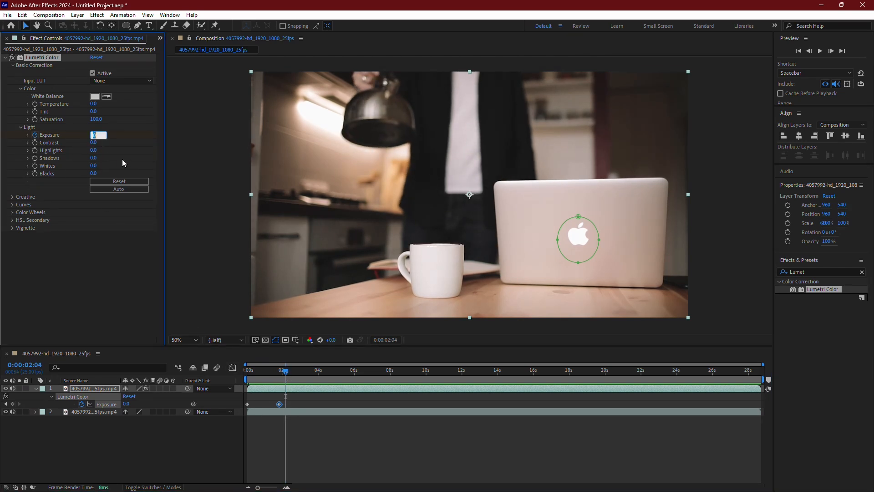
type("-4.0")
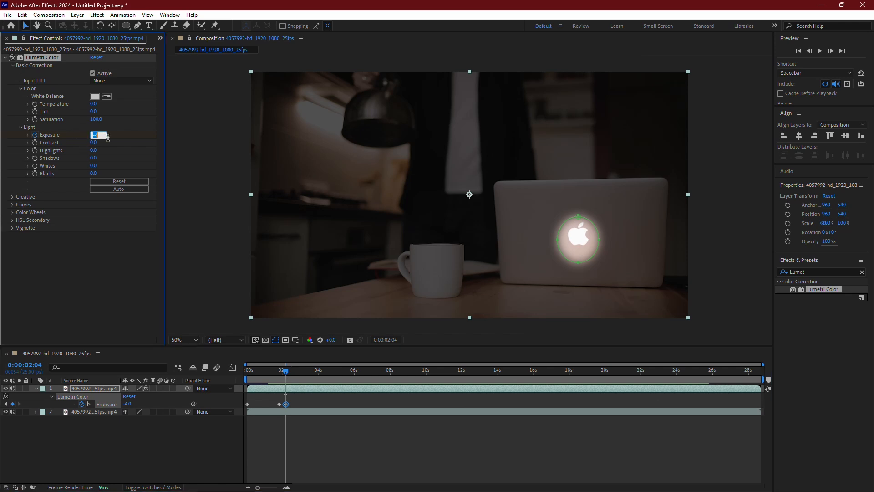
- Lower Exposure to -7.0 and play back the composition to preview
type("-7.0")
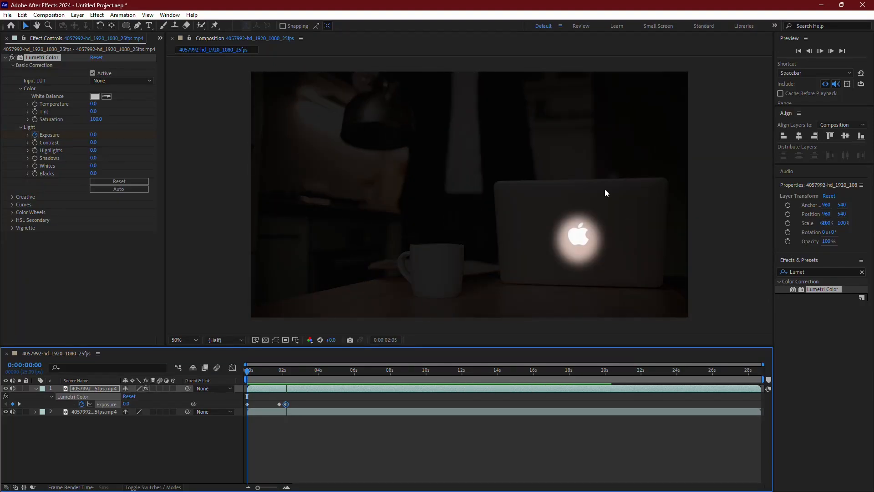
left_click(322, 370)
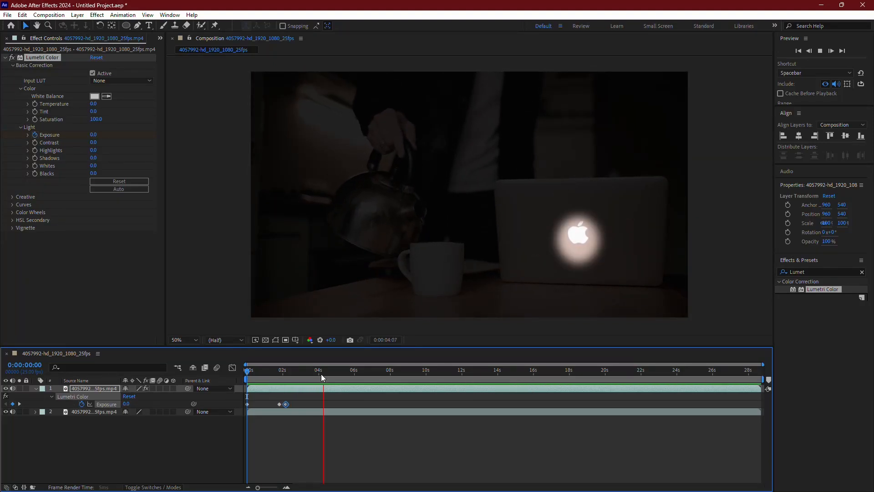